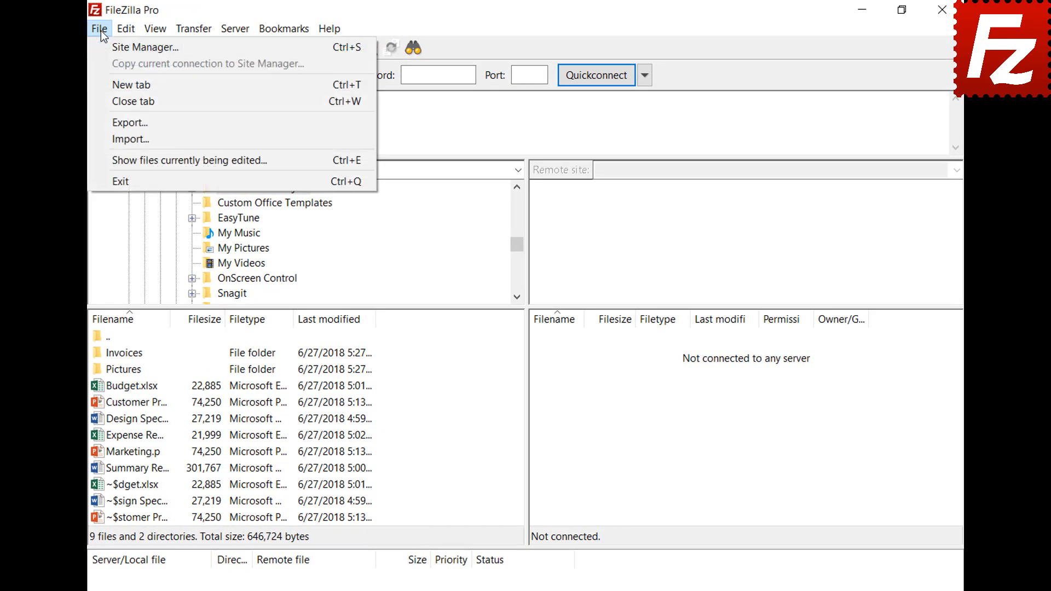
# - Create a Site Manager entry named OneDrive using the Microsoft OneDrive protocol (host graph.microsoft.com)
pyautogui.click(144, 47)
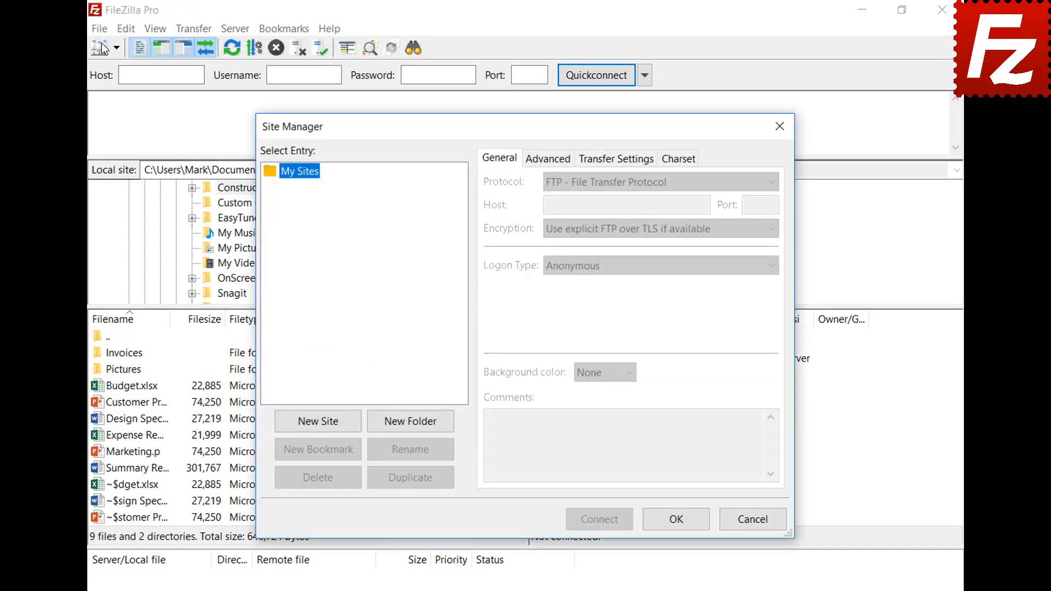
pyautogui.click(318, 421)
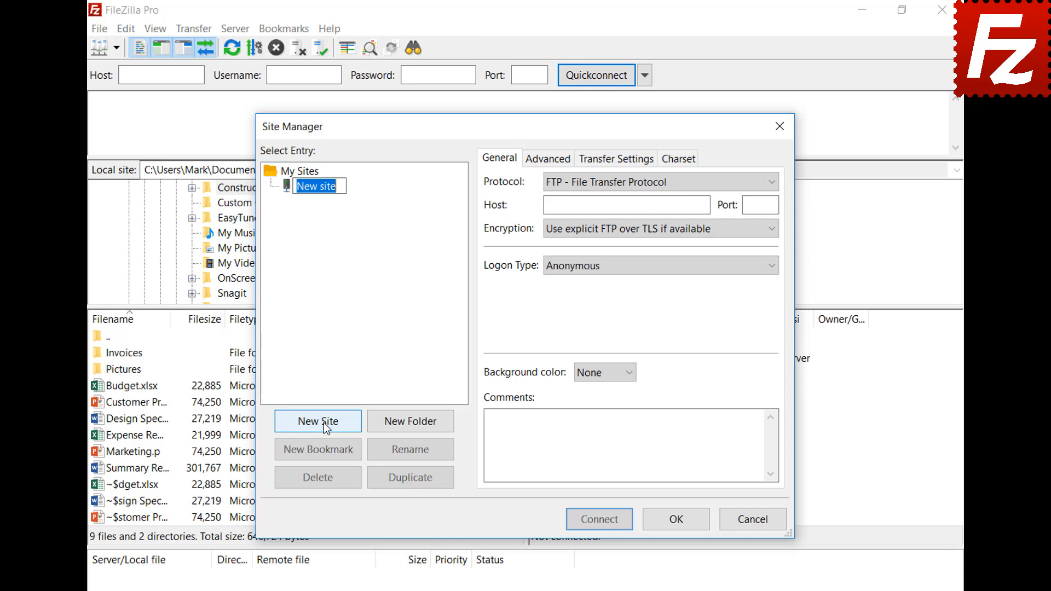
pyautogui.write('OneDrive')
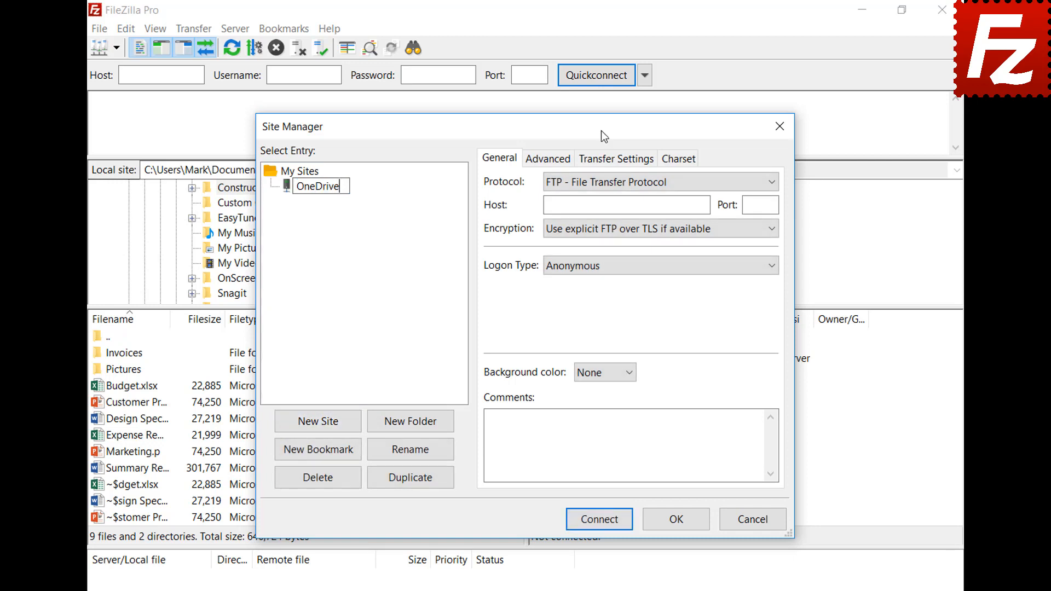
pyautogui.click(770, 181)
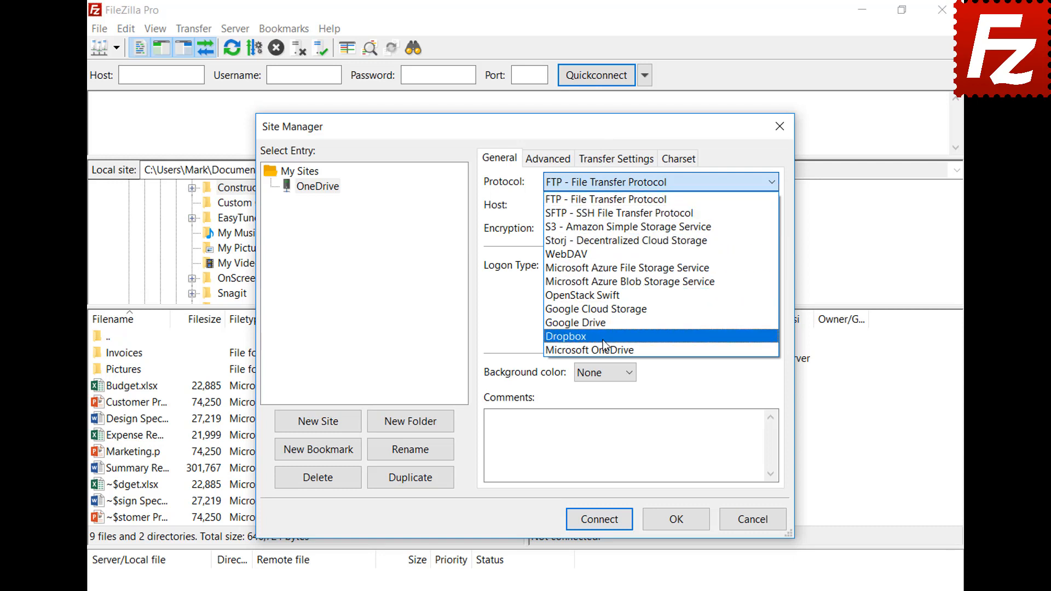
pyautogui.click(591, 349)
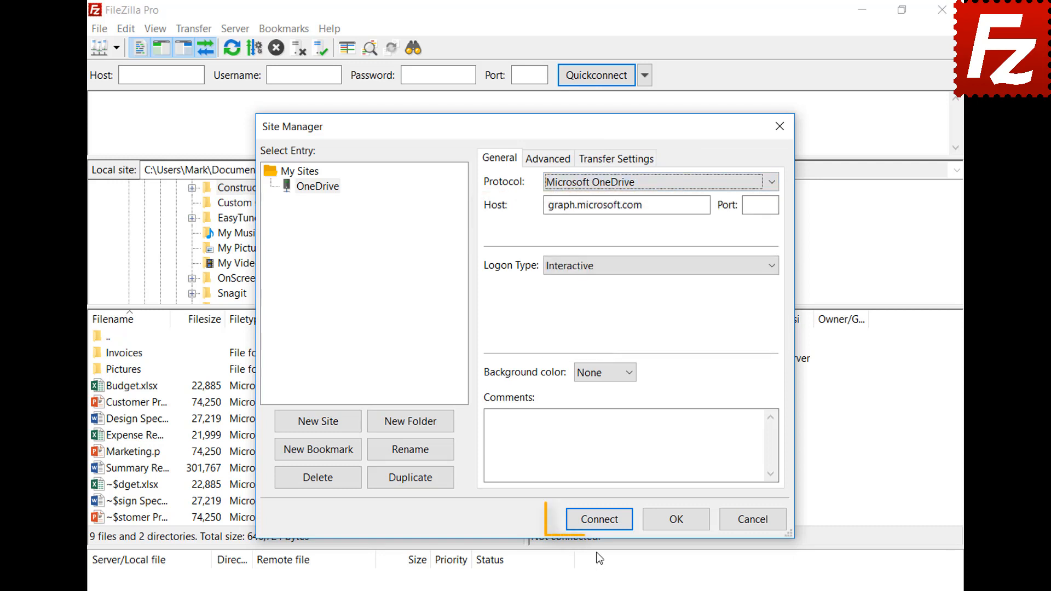
pyautogui.click(598, 519)
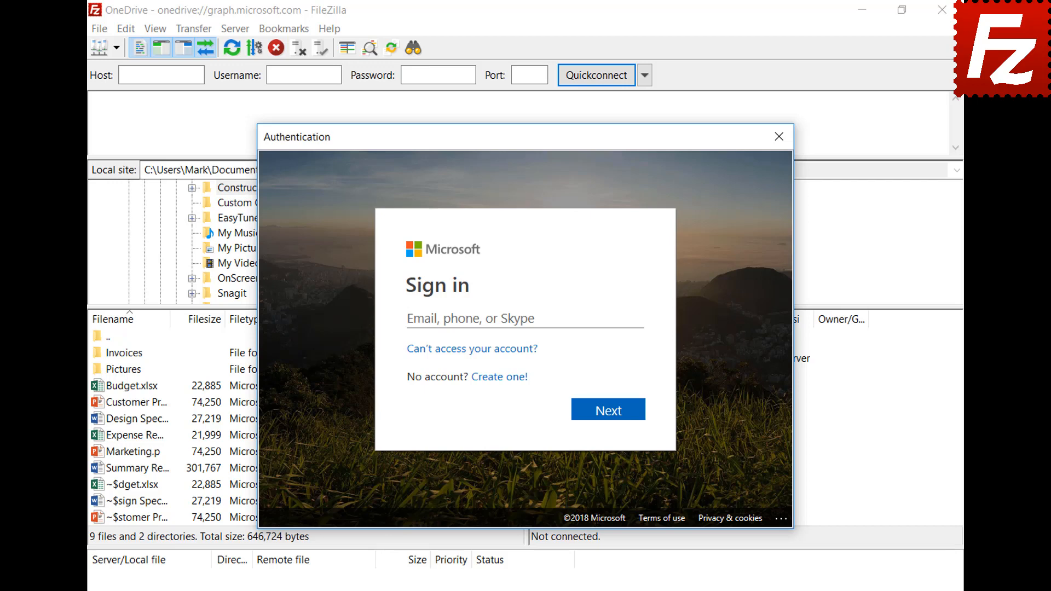
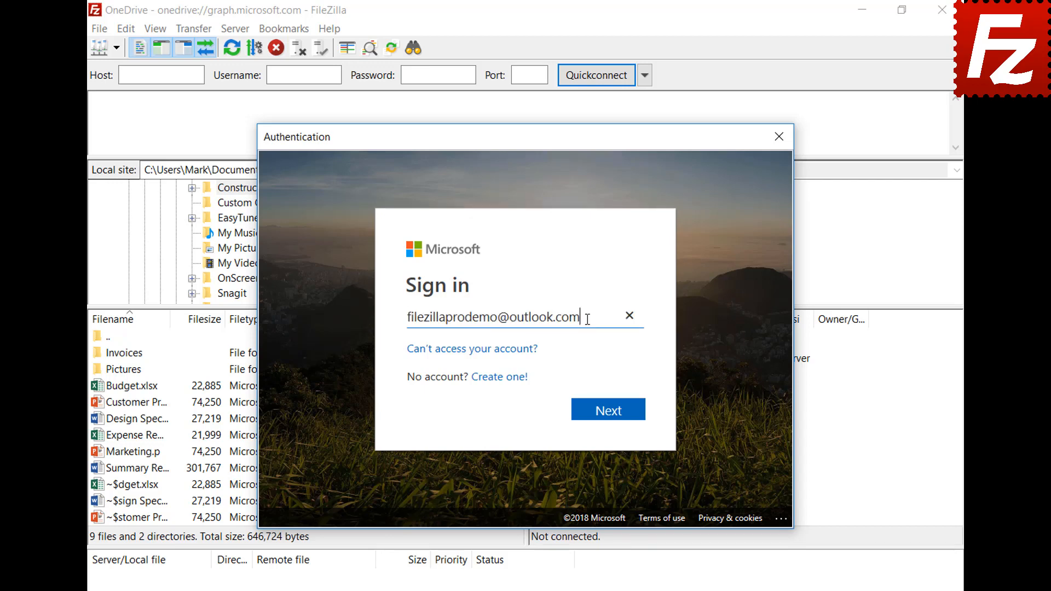
pyautogui.click(607, 409)
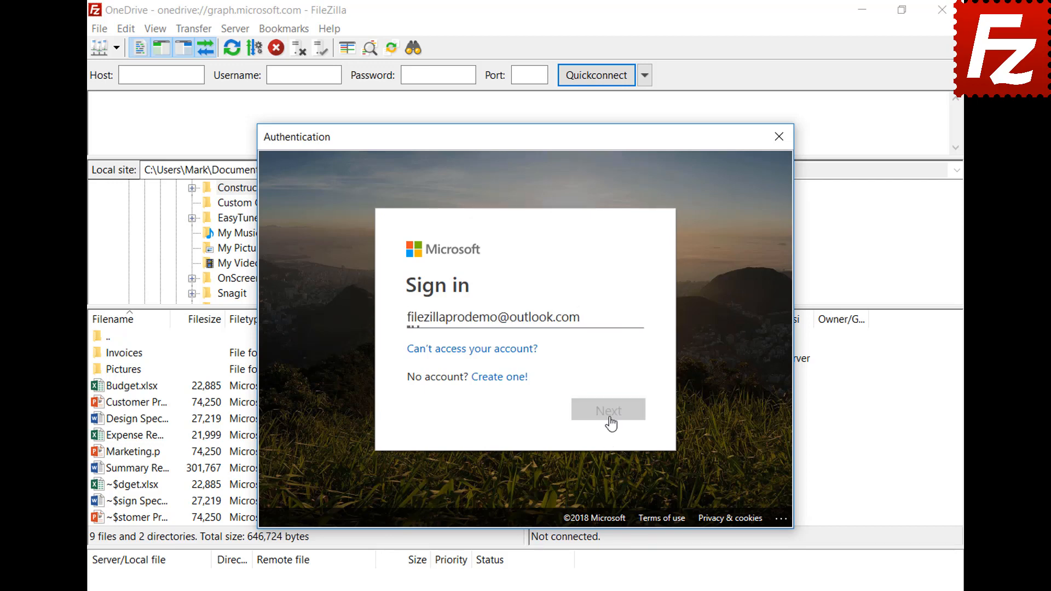
pyautogui.click(607, 410)
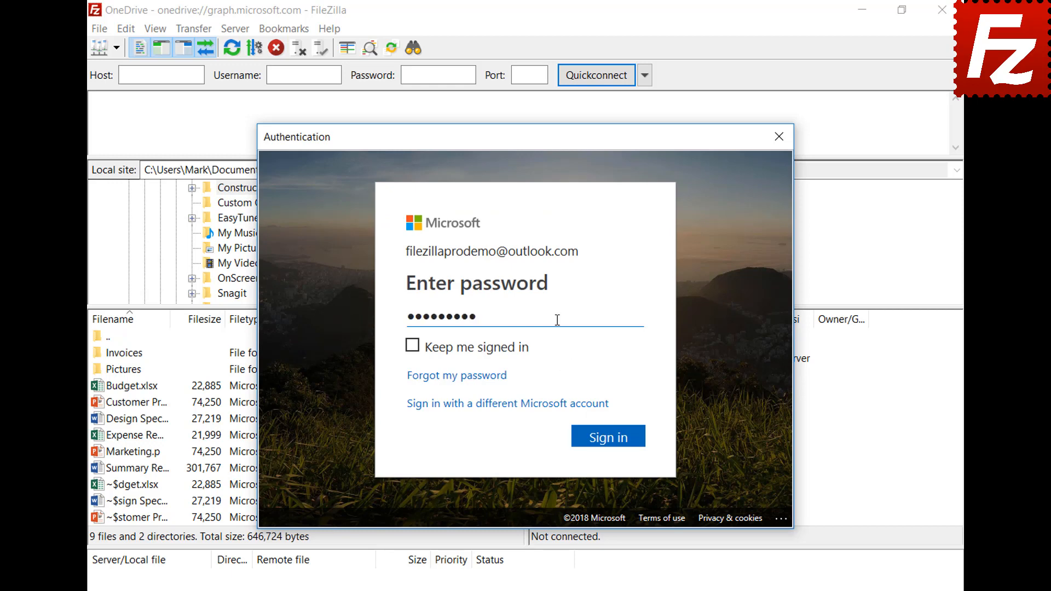
pyautogui.click(607, 437)
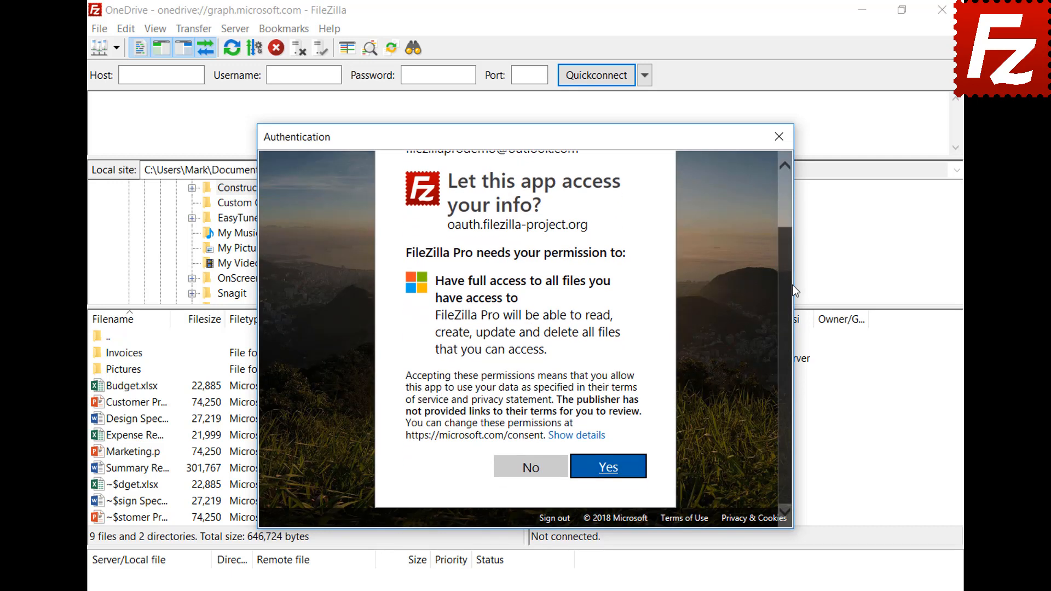
pyautogui.click(607, 466)
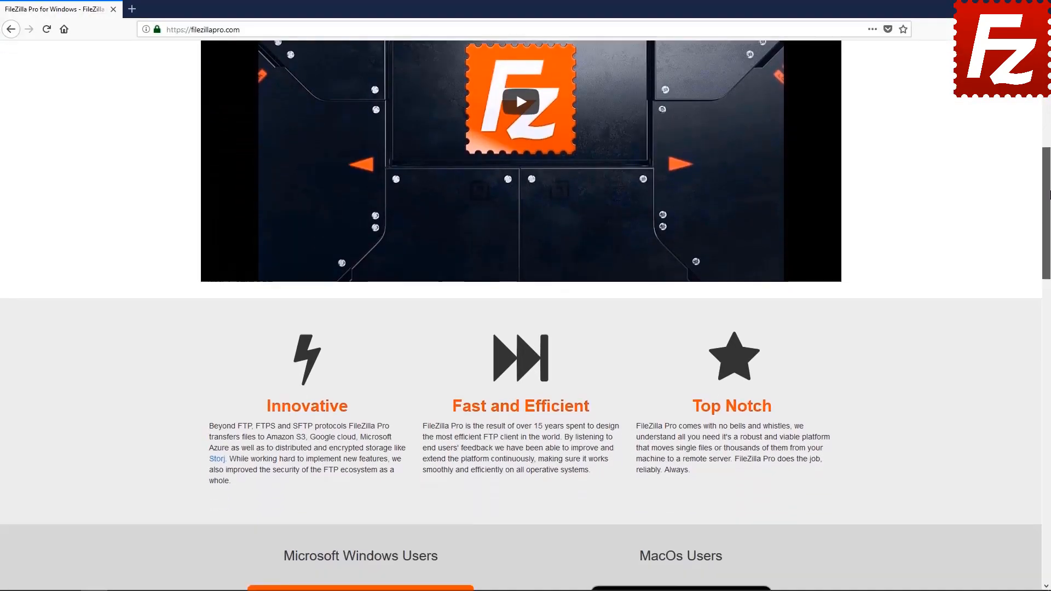
# - Choose FileZilla Pro for Windows and reach the $19.99 checkout's card payment form
pyautogui.scroll(-3)
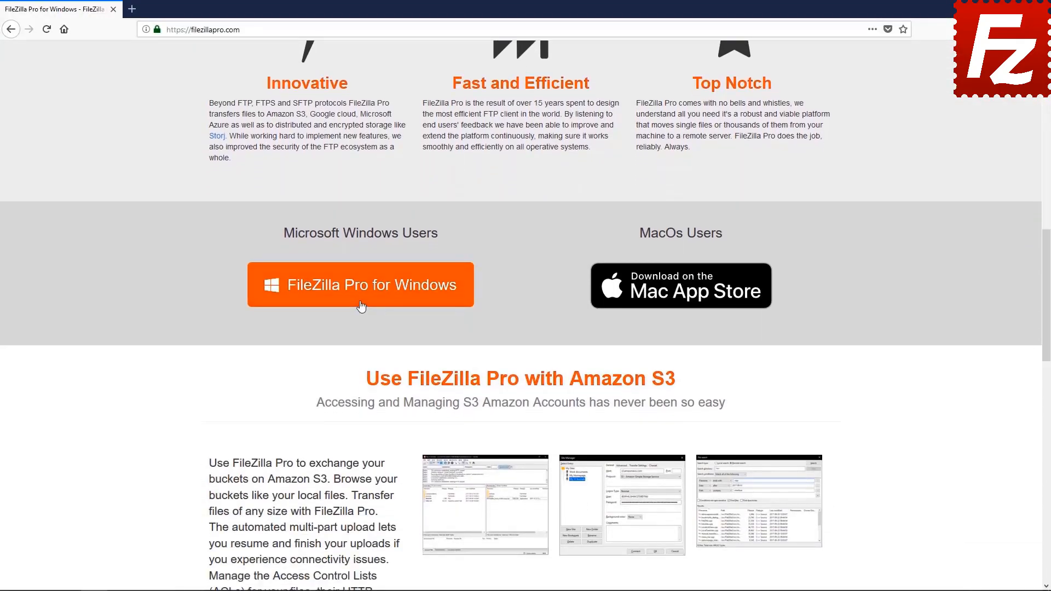
pyautogui.click(360, 285)
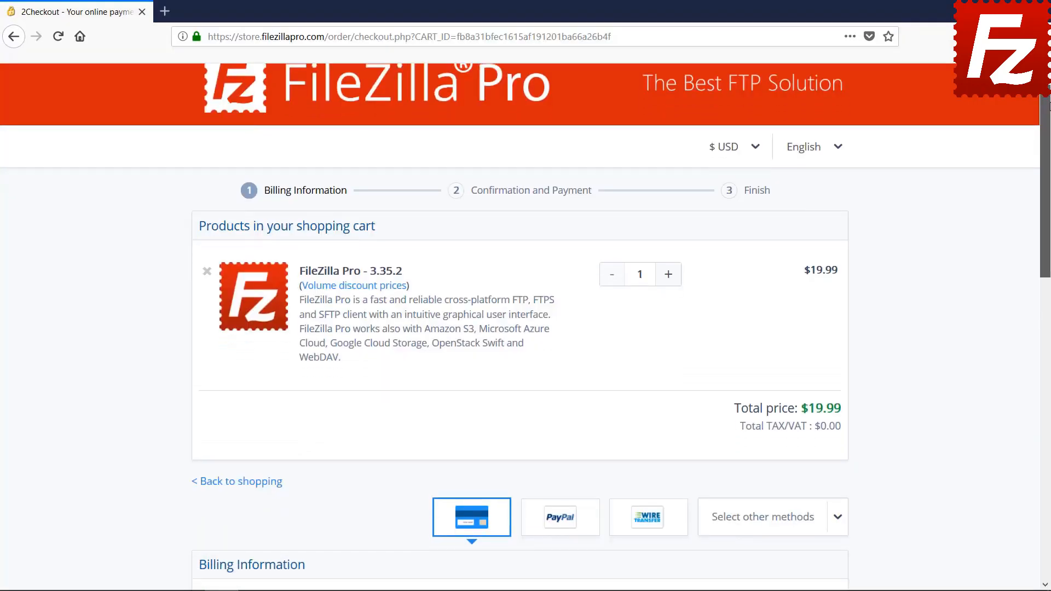
pyautogui.scroll(-3)
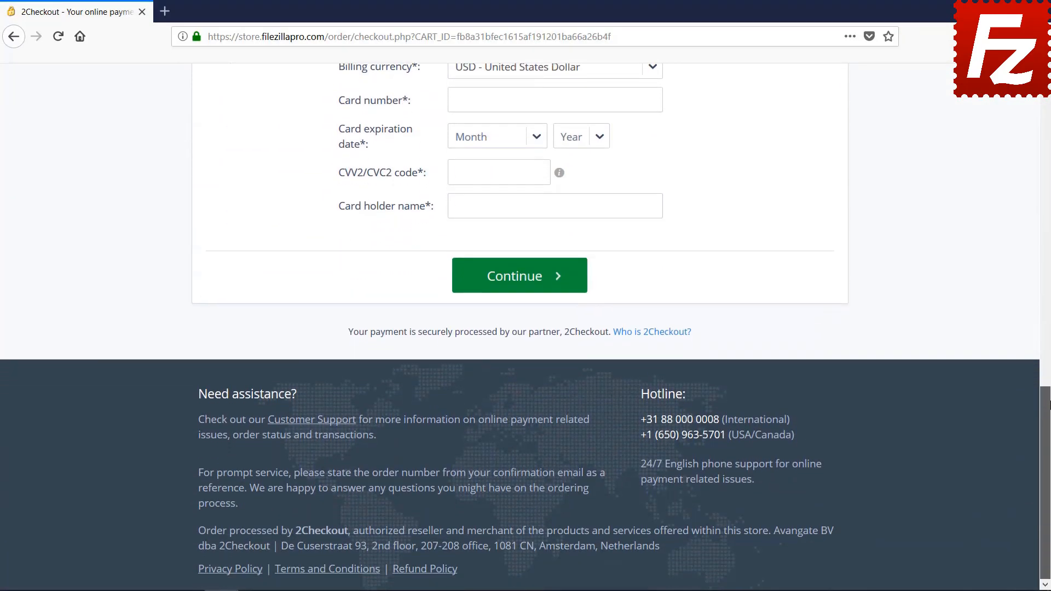